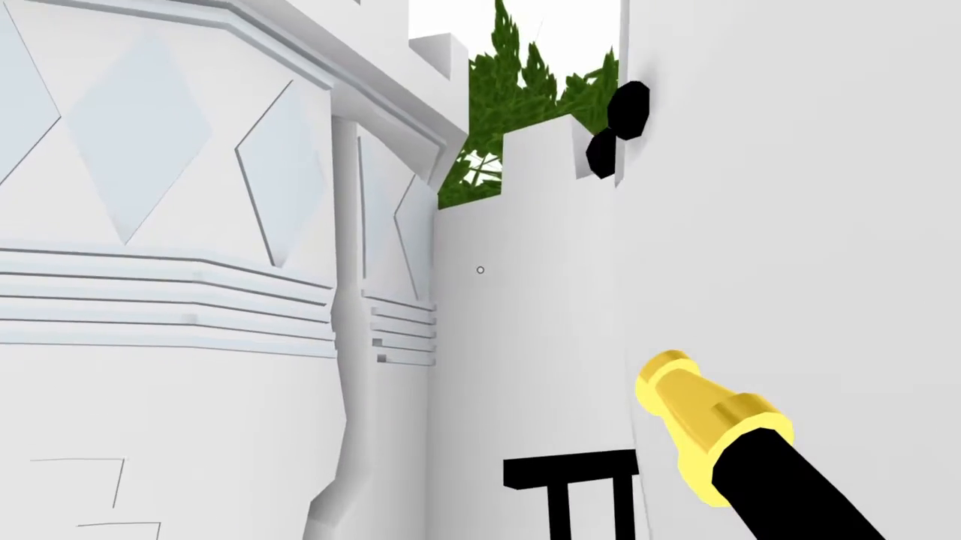
Step: Walk through the white courtyard and tilt the view up toward the tower spires
{"action": "left_click", "coordinate": [480, 270]}
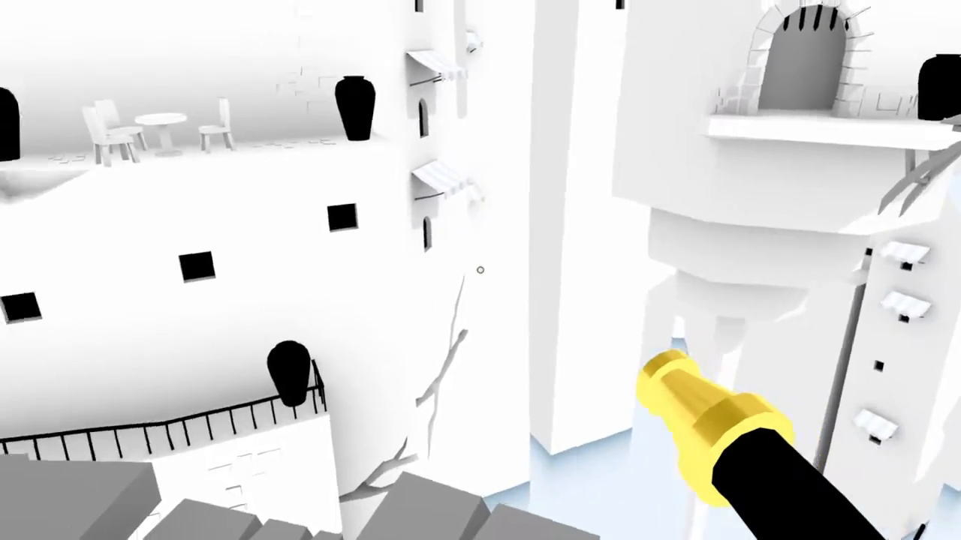
{"action": "mouse_move", "coordinate": [480, 270]}
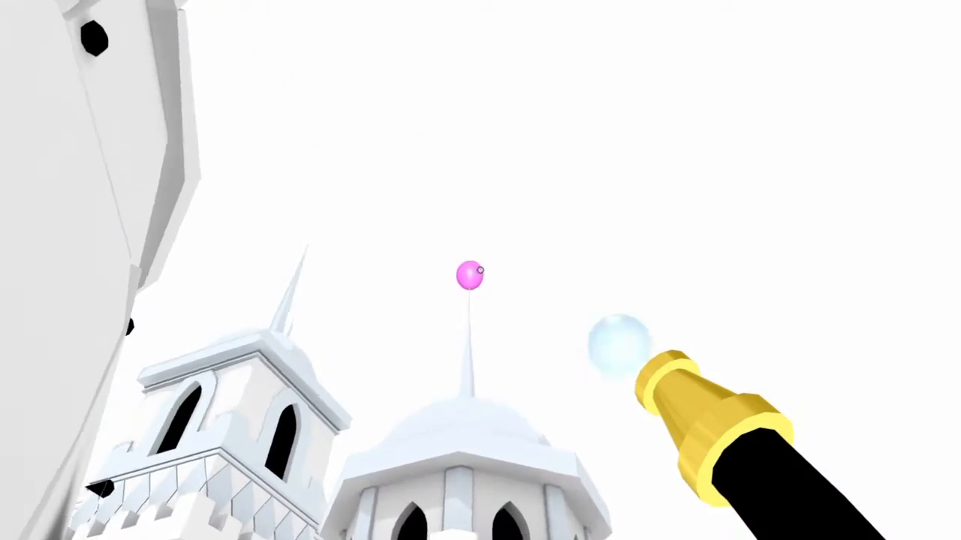
Step: Fire water blobs at the white tower wall so green vines grow across it
{"action": "left_click", "coordinate": [481, 271]}
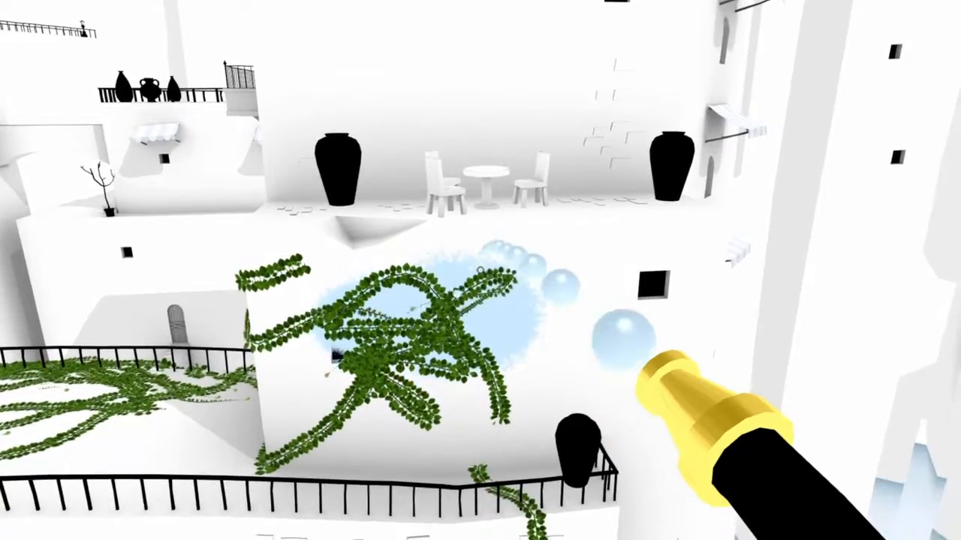
{"action": "mouse_move", "coordinate": [480, 270]}
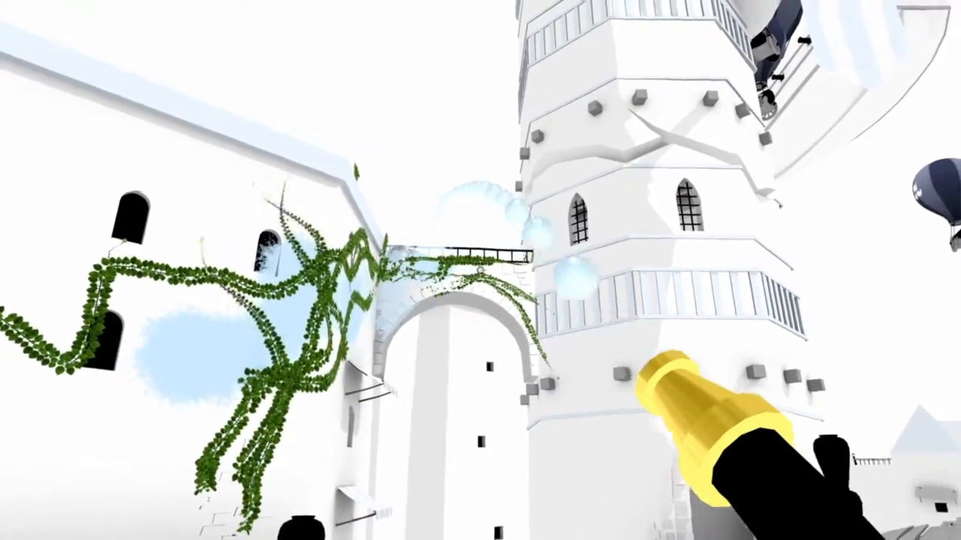
{"action": "mouse_move", "coordinate": [480, 270]}
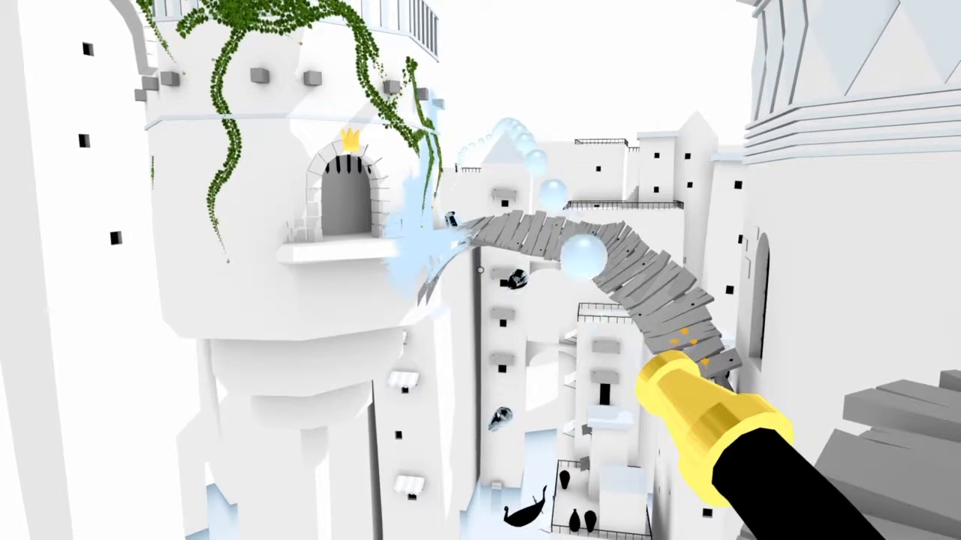
{"action": "mouse_move", "coordinate": [480, 270]}
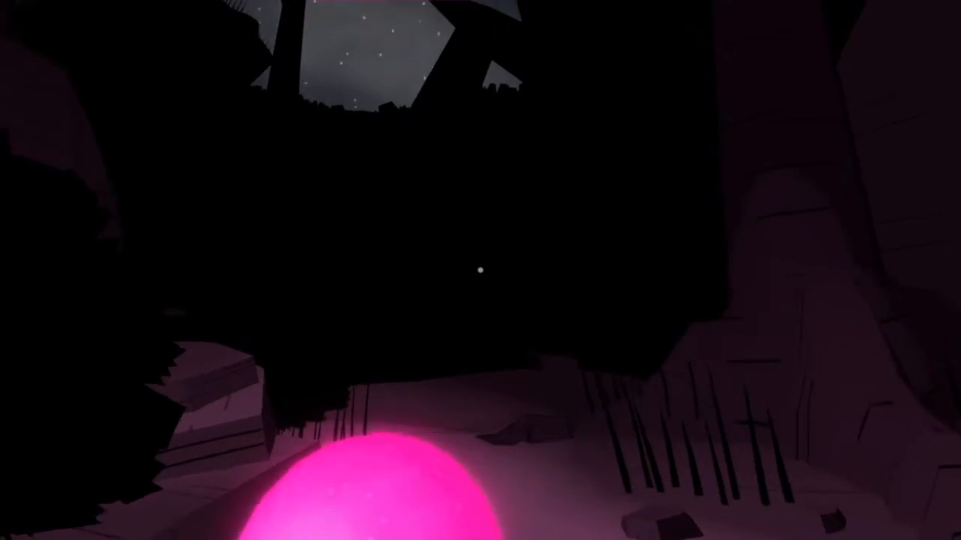
{"action": "mouse_move", "coordinate": [480, 271]}
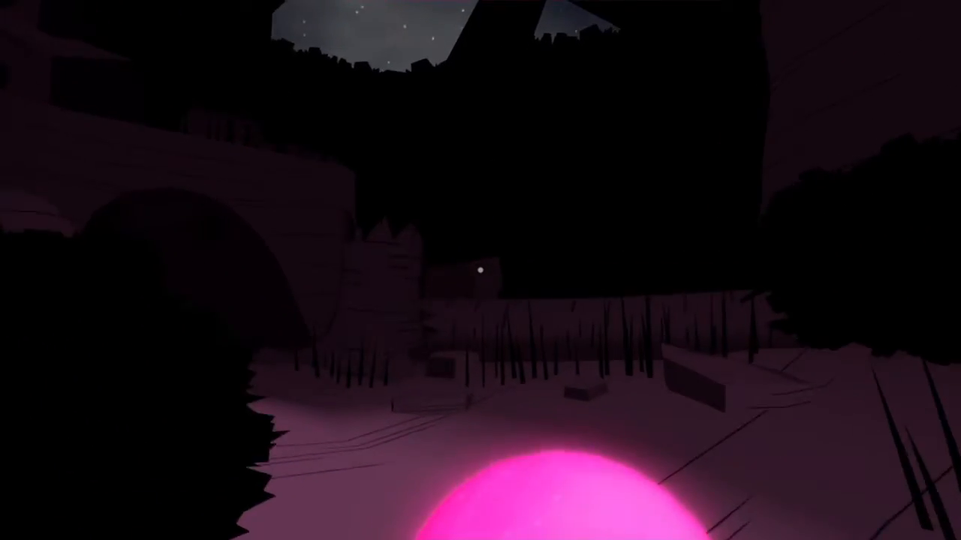